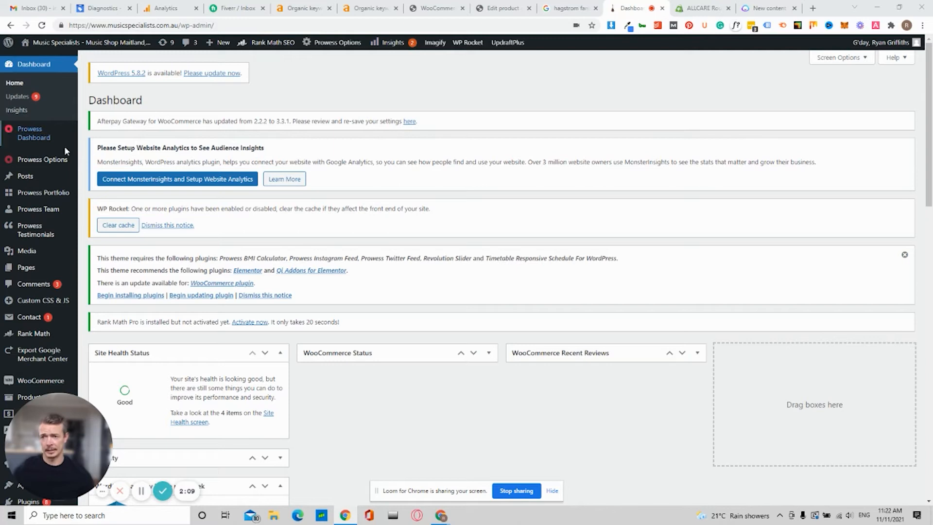
mouse_move(29, 317)
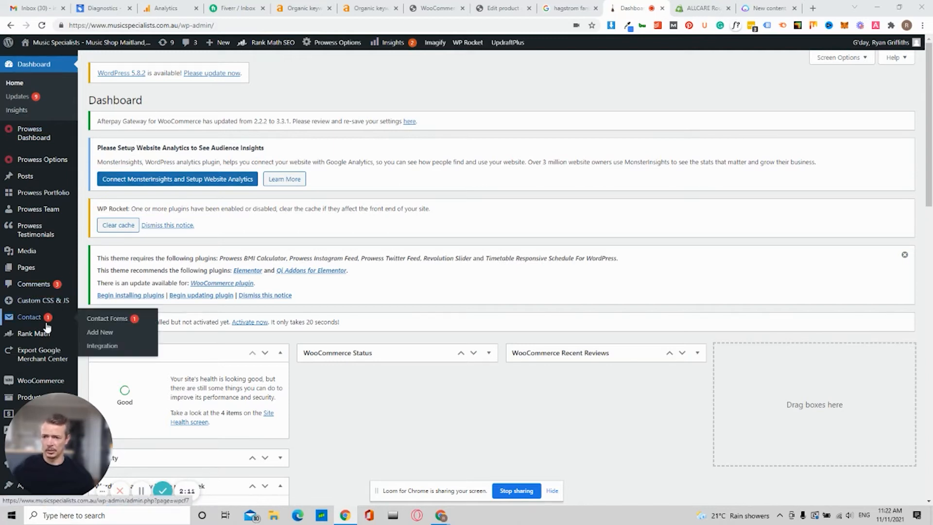
mouse_move(33, 333)
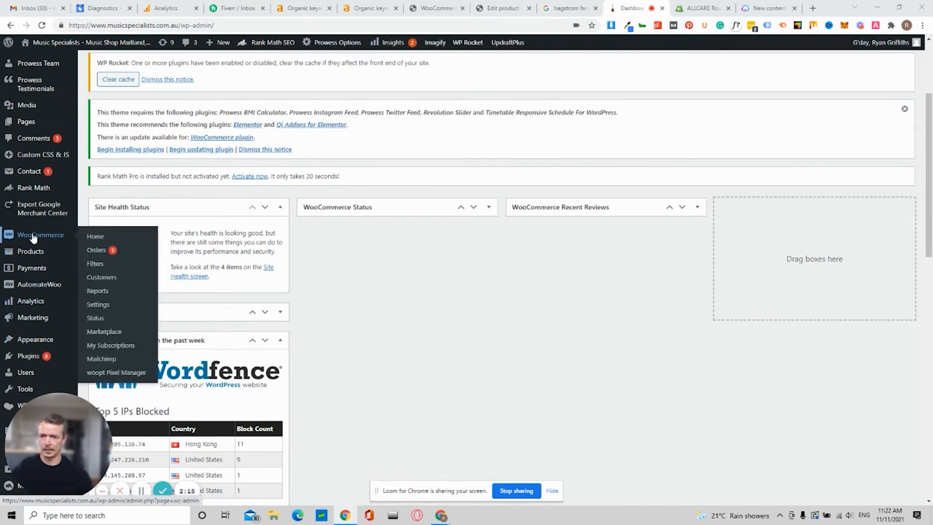
Go to WooCommerce > Settings and switch to the Products settings page.
click(97, 304)
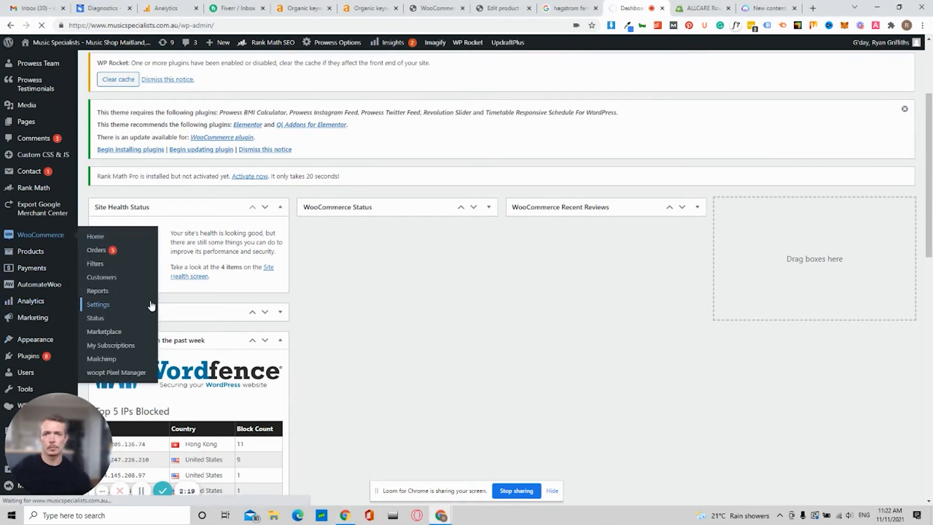
click(97, 304)
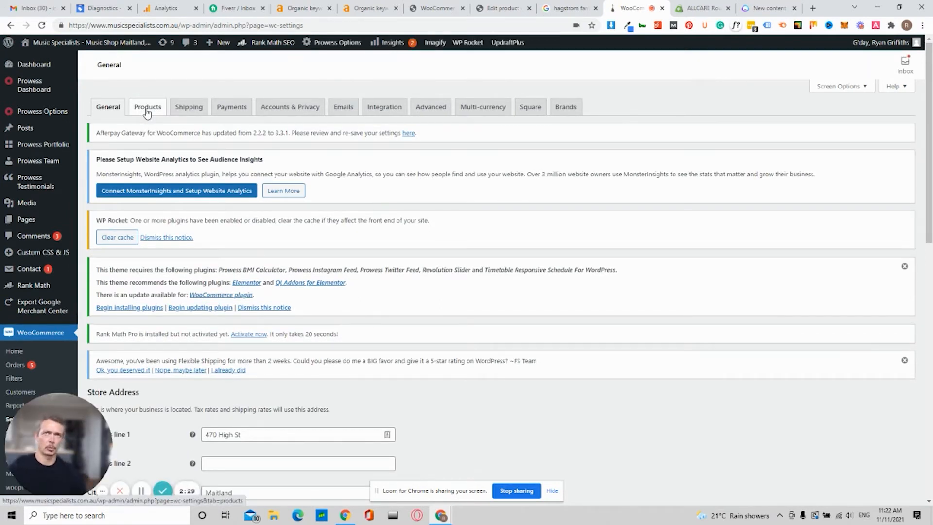
click(147, 106)
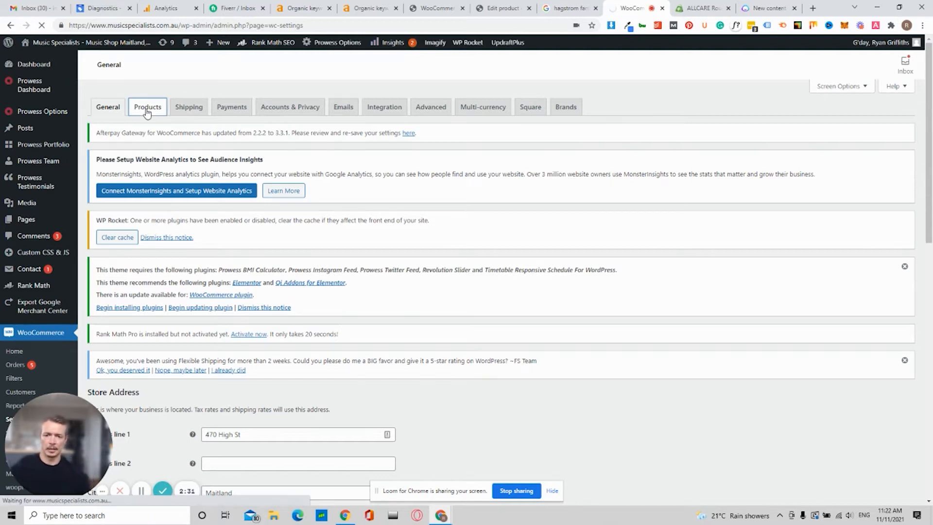
click(148, 107)
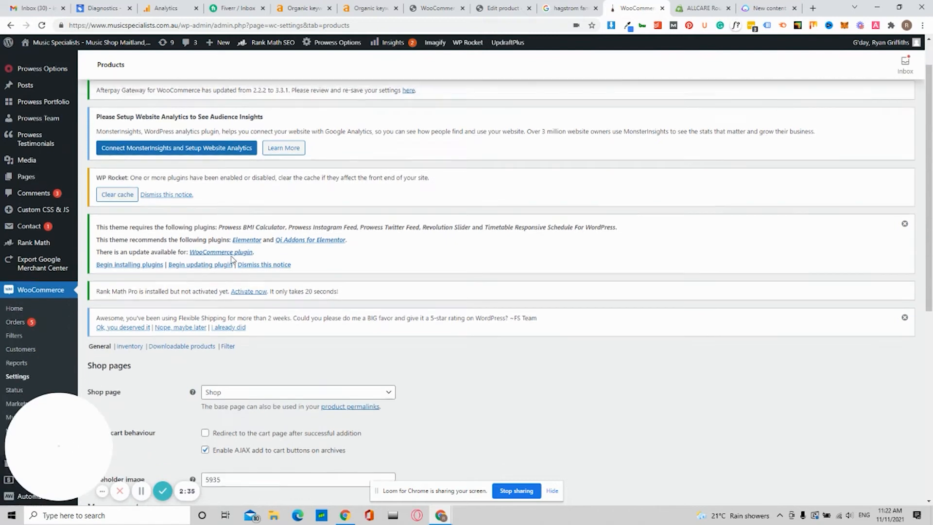
Save the Reviews settings with star ratings enabled, then move to the Hagstrom Fantomen Google results.
scroll(down, 3)
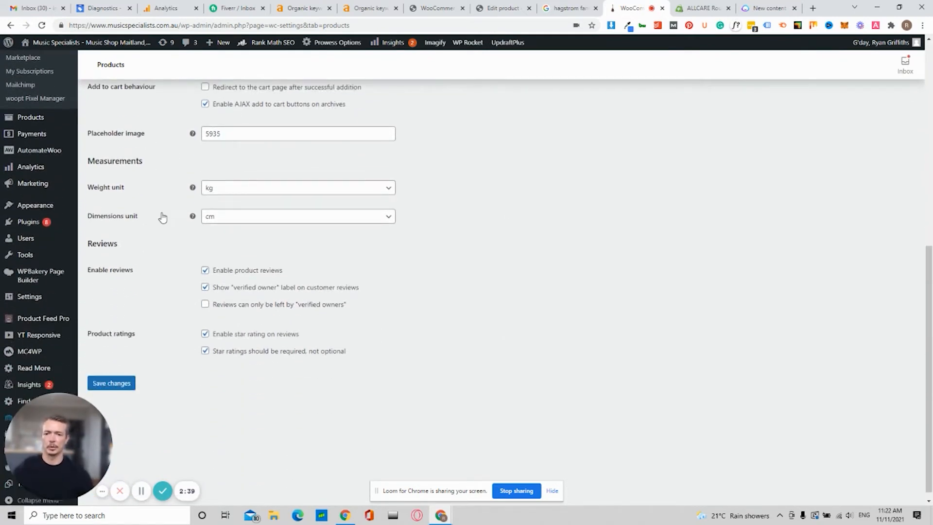
scroll(down, 3)
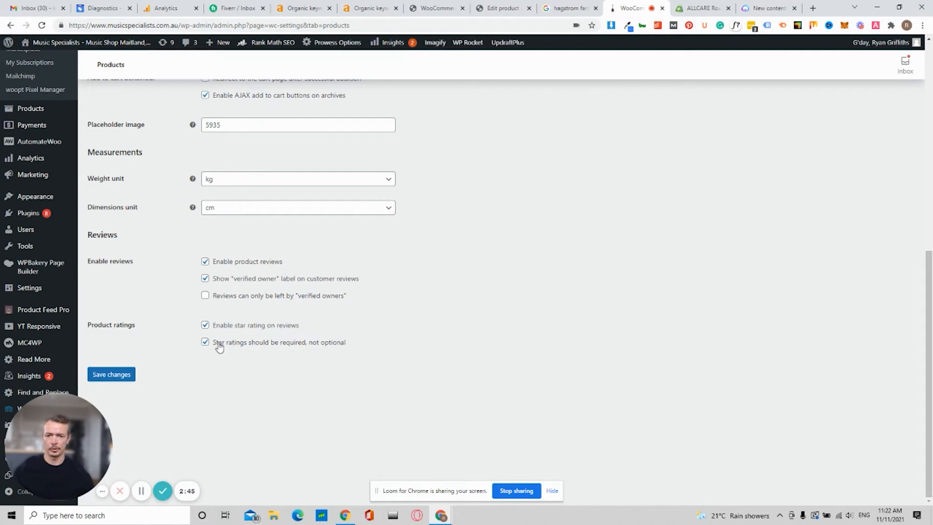
mouse_move(332, 349)
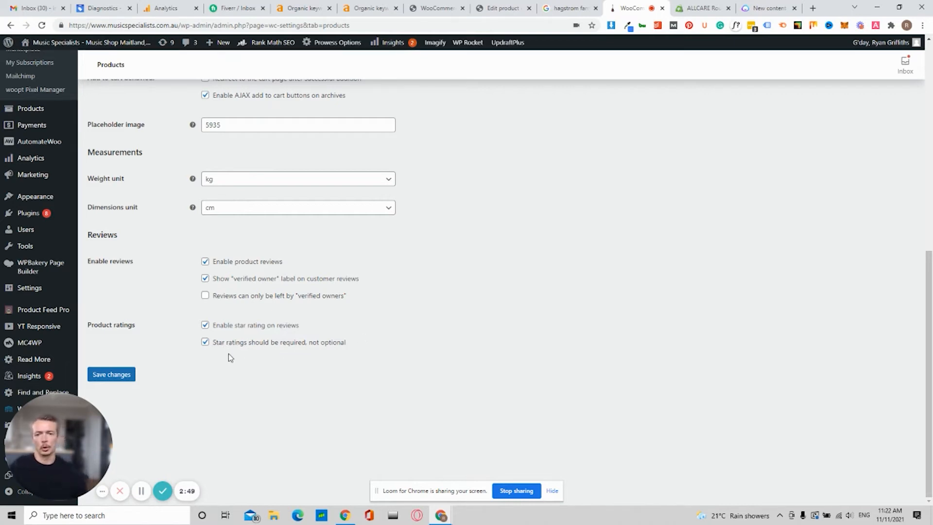
mouse_move(322, 348)
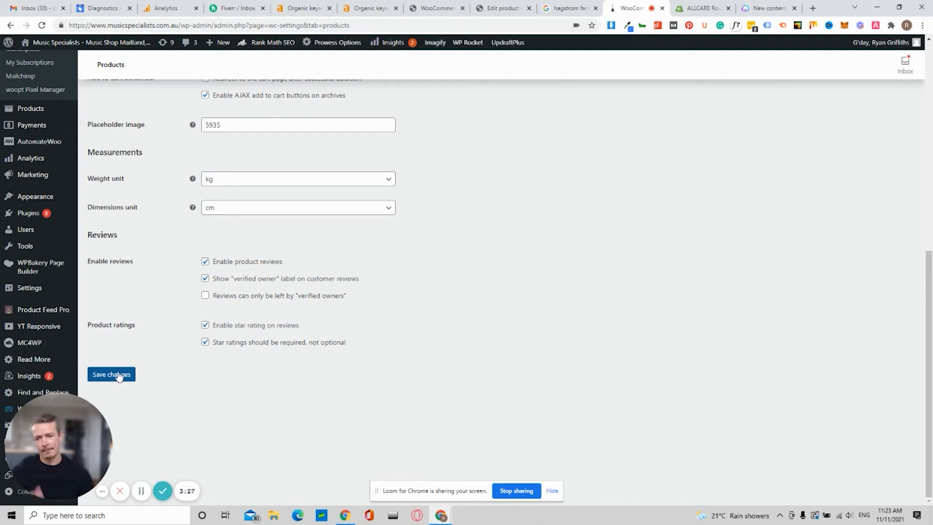
click(110, 374)
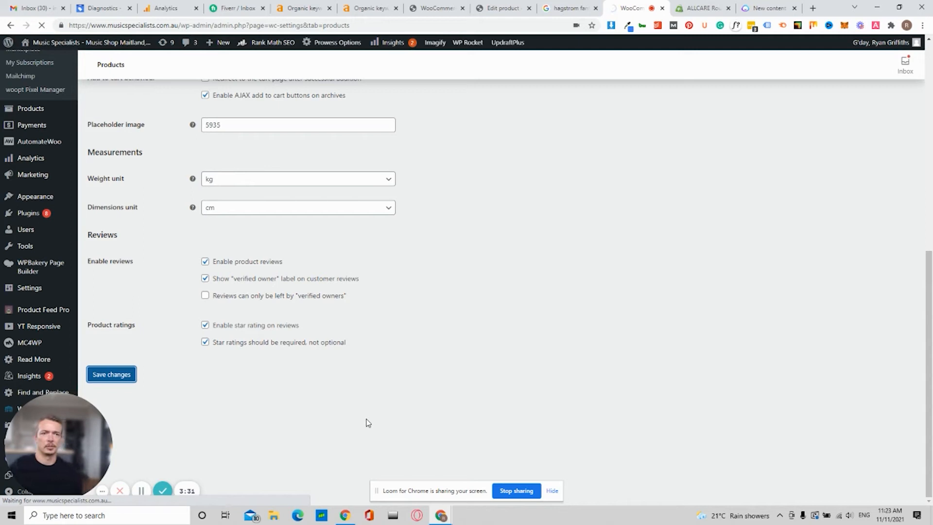
click(111, 375)
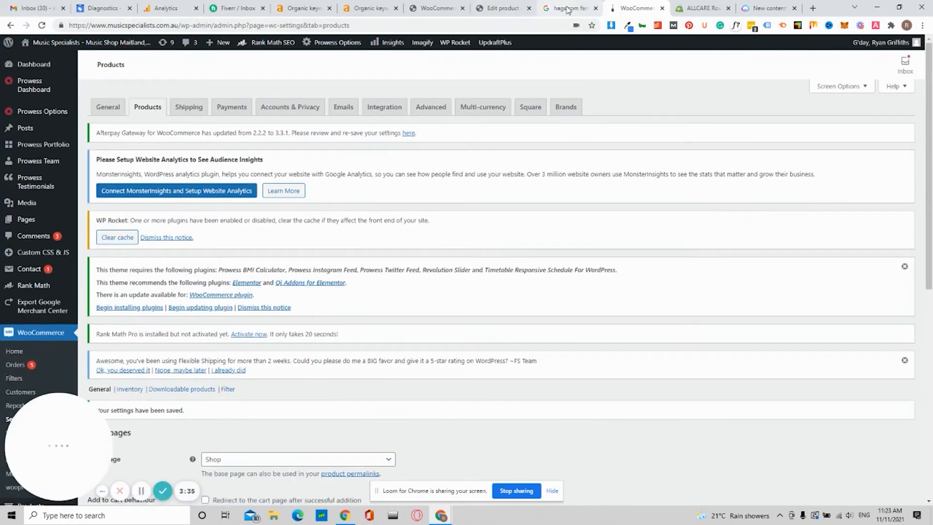
click(567, 8)
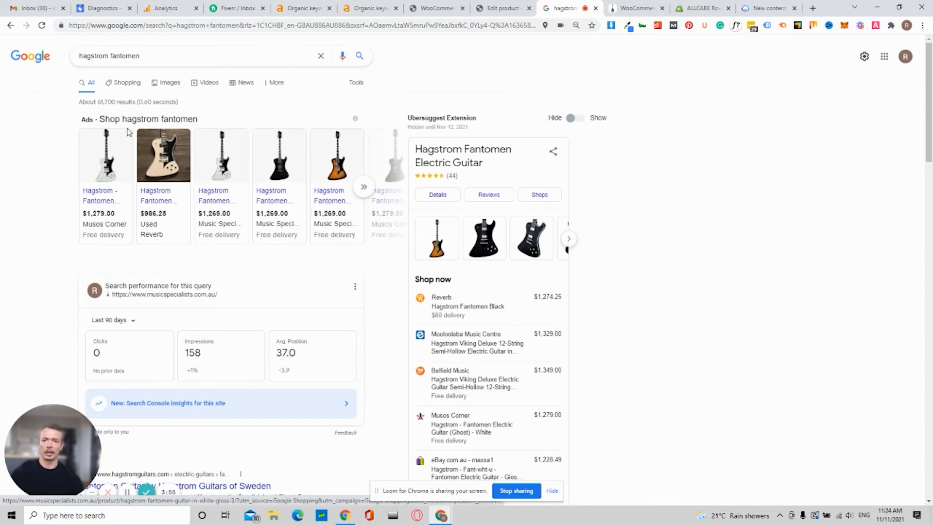
mouse_move(279, 165)
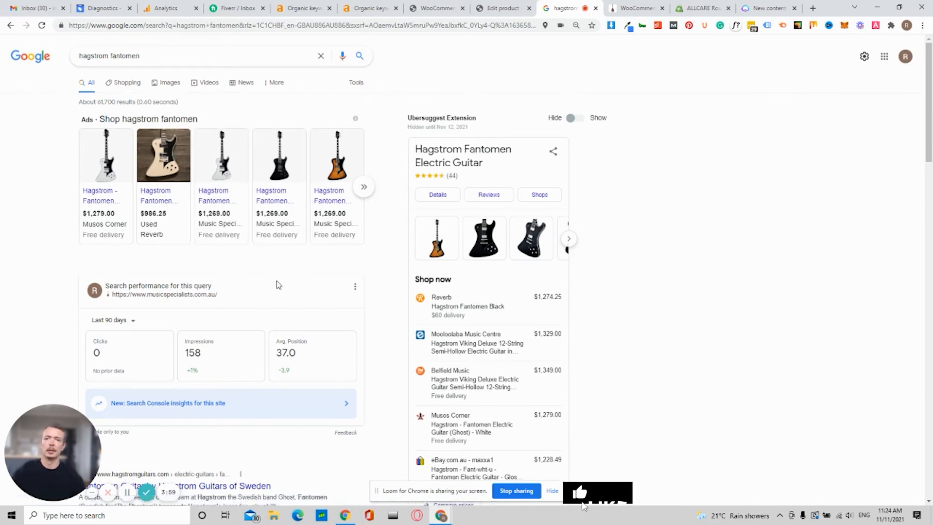
mouse_move(206, 167)
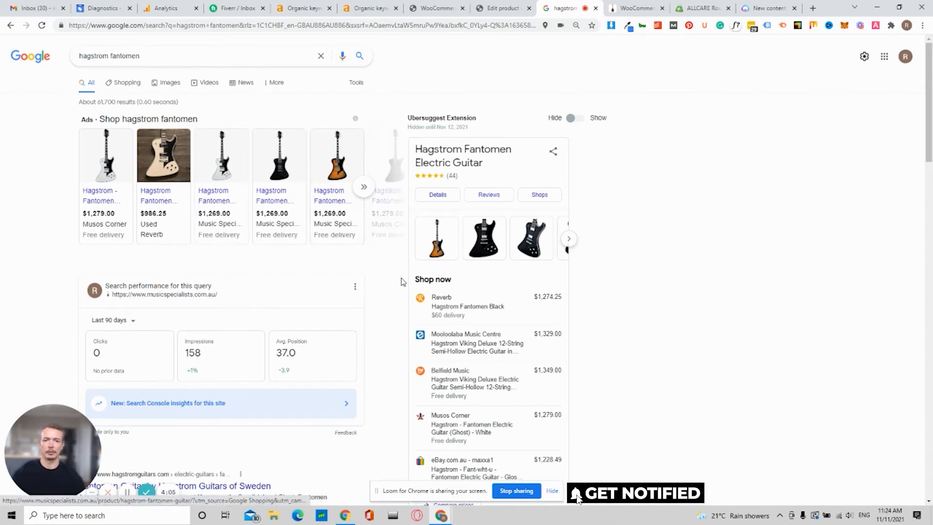
Scroll through the hagstrom fantomen results, noting competitors' star-rated listings, reviews and videos.
scroll(down, 3)
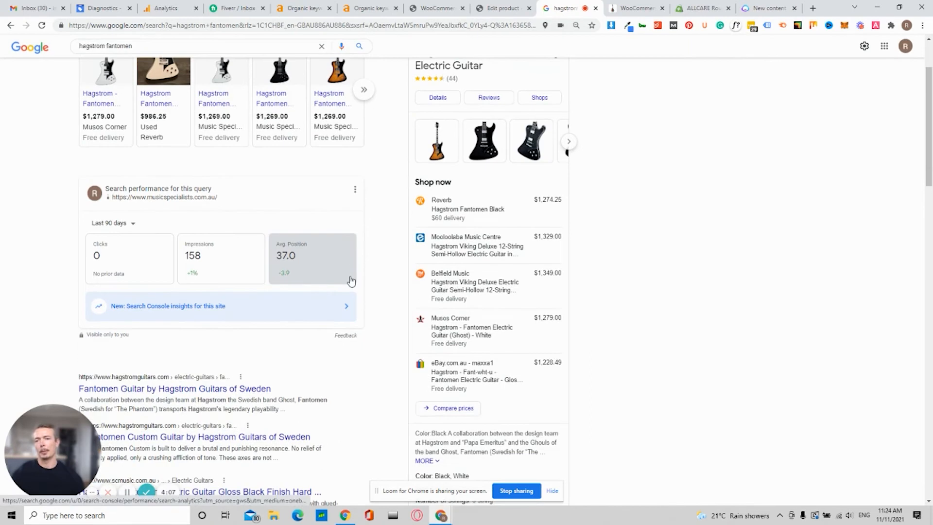
scroll(down, 3)
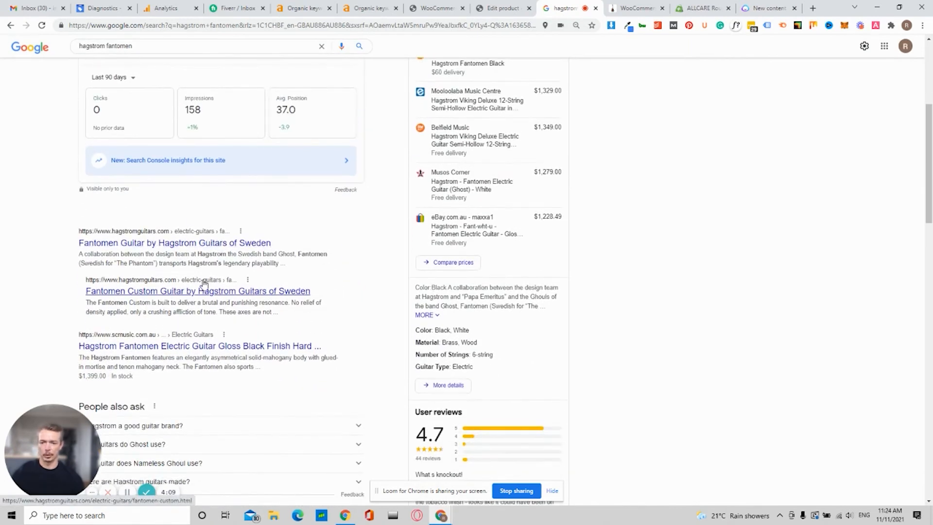
scroll(down, 3)
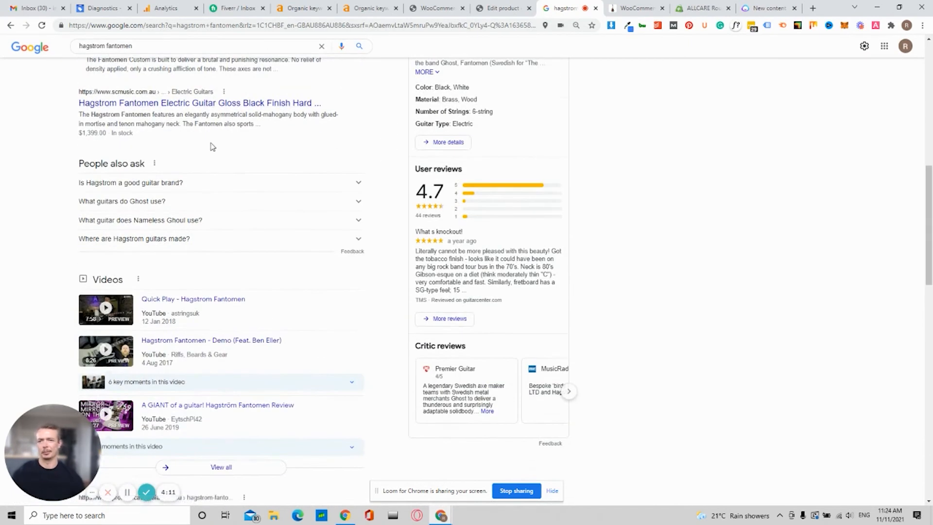
scroll(down, 3)
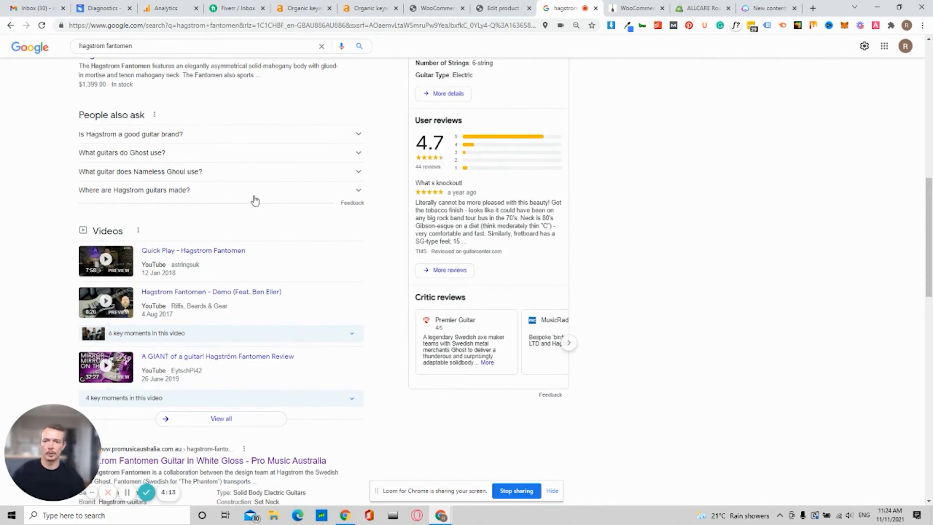
scroll(down, 3)
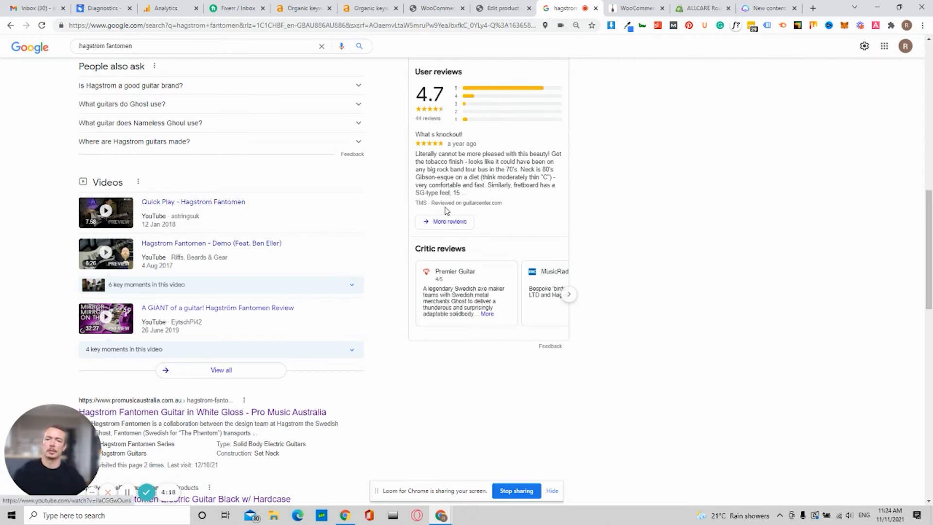
scroll(down, 3)
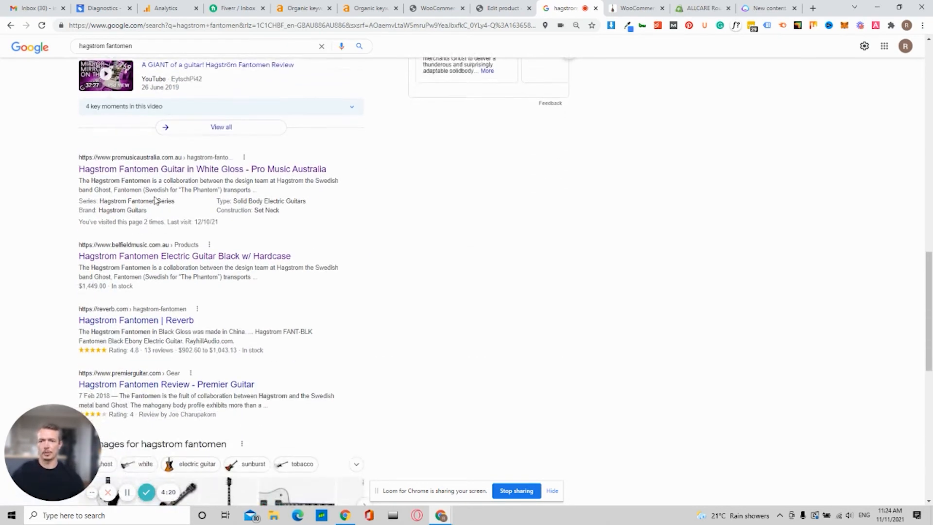
scroll(down, 3)
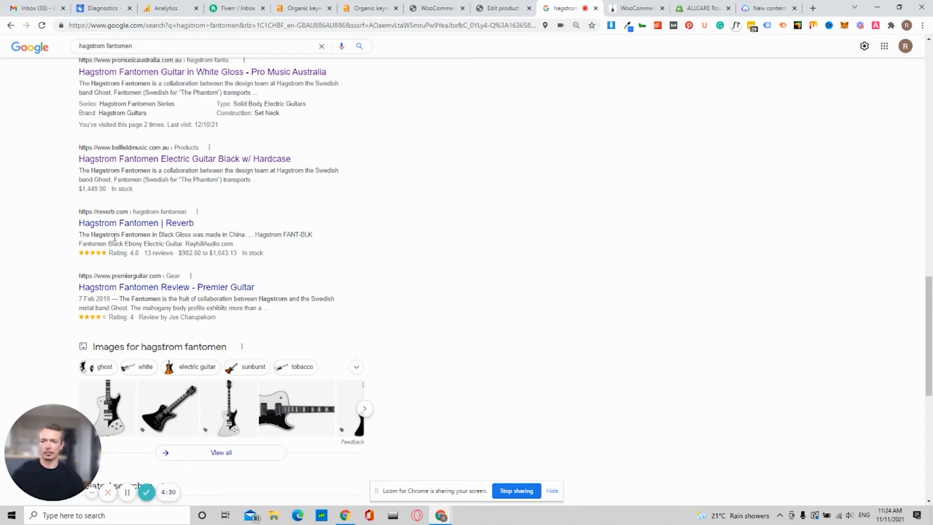
mouse_move(331, 278)
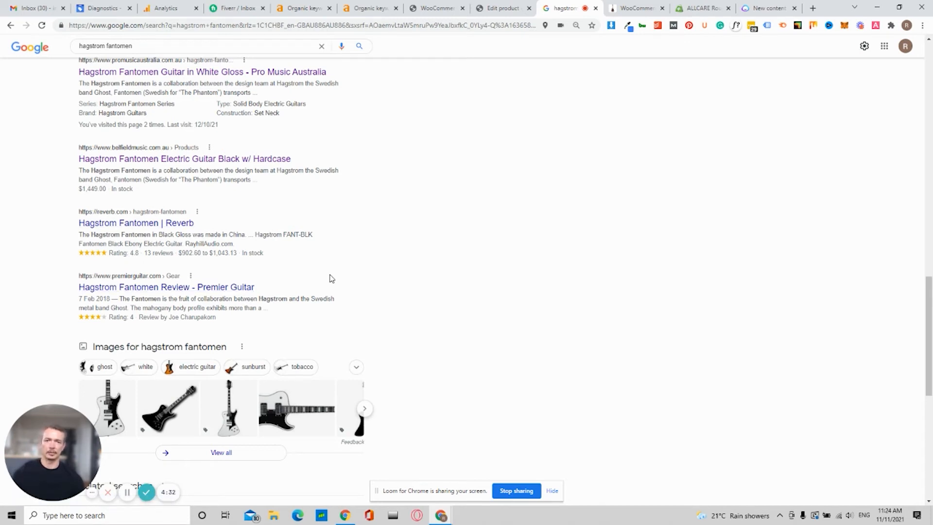
scroll(down, 3)
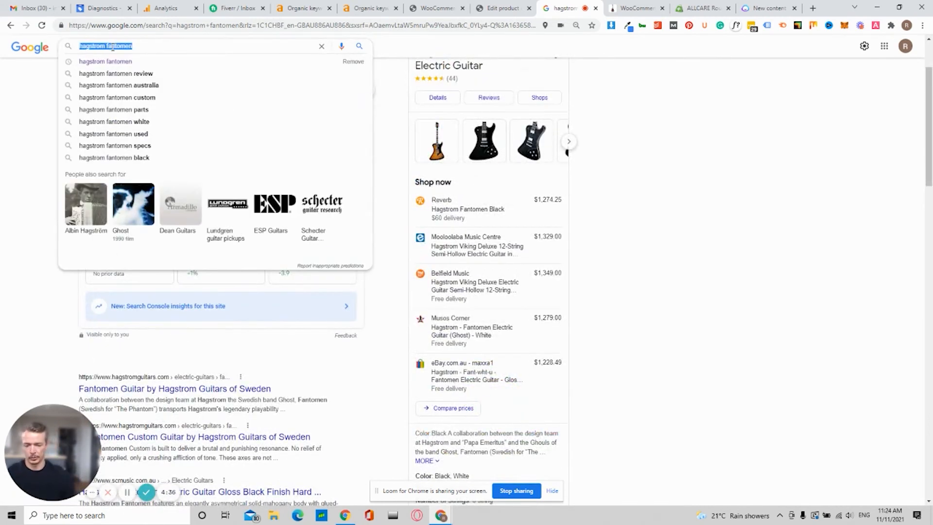
text(oxyshred)
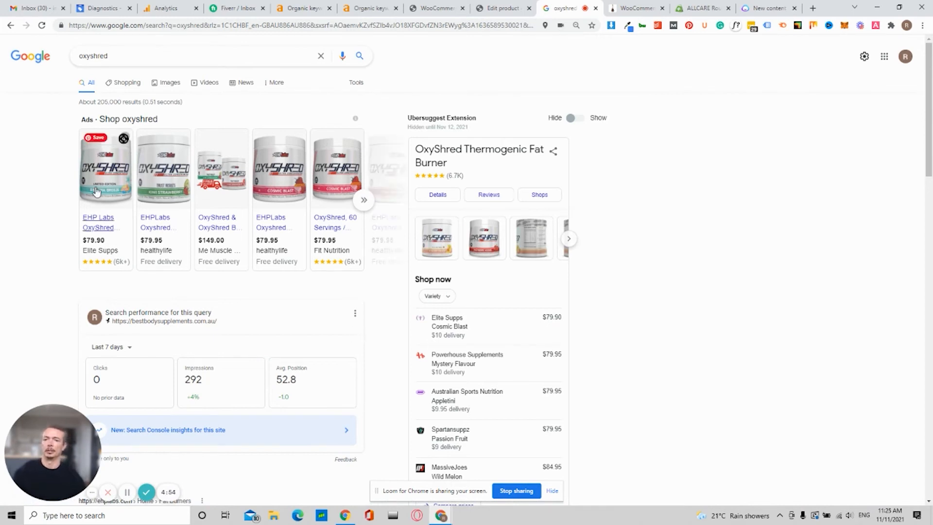
mouse_move(221, 179)
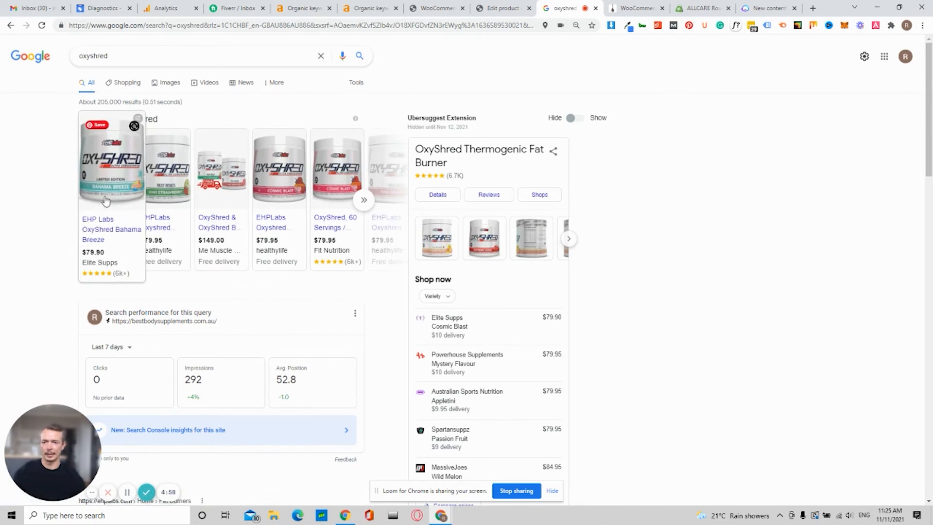
mouse_move(113, 166)
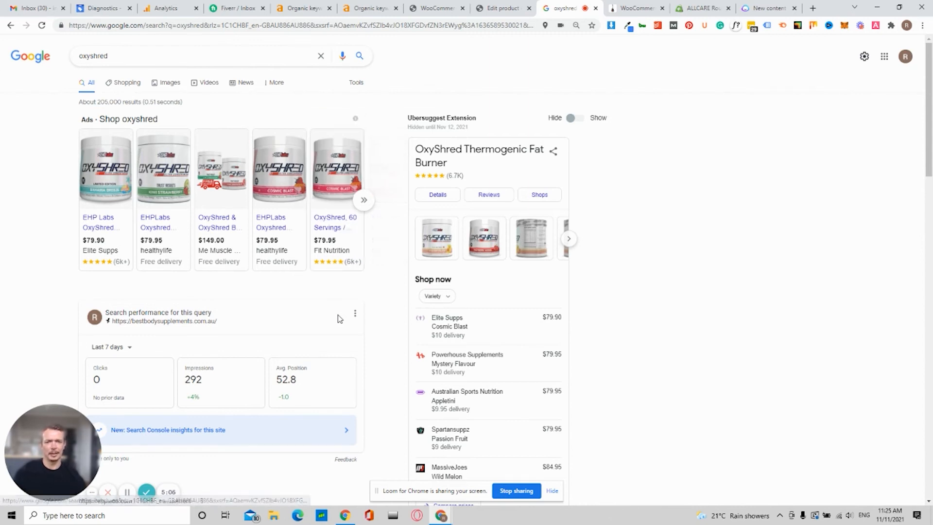
mouse_move(278, 165)
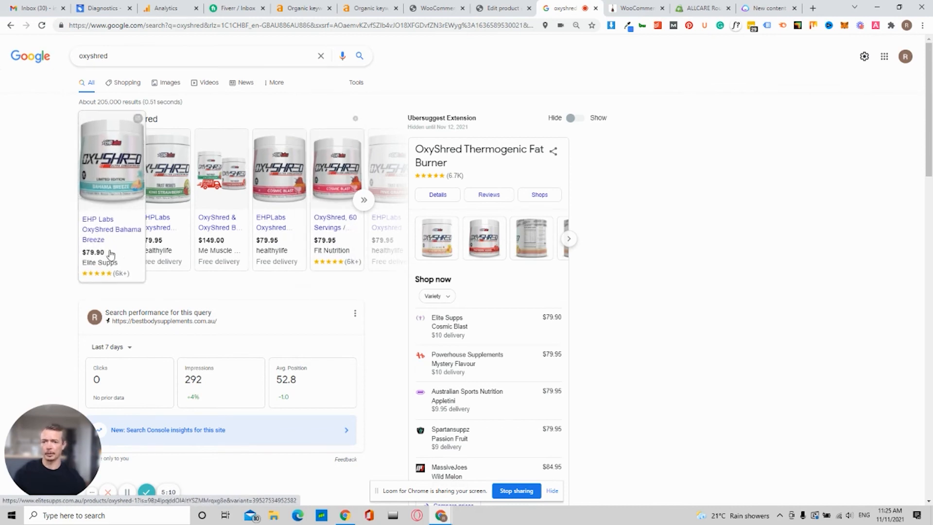
Scroll down the oxyshred results past store listings to the organic snippets with star ratings and review counts.
scroll(down, 3)
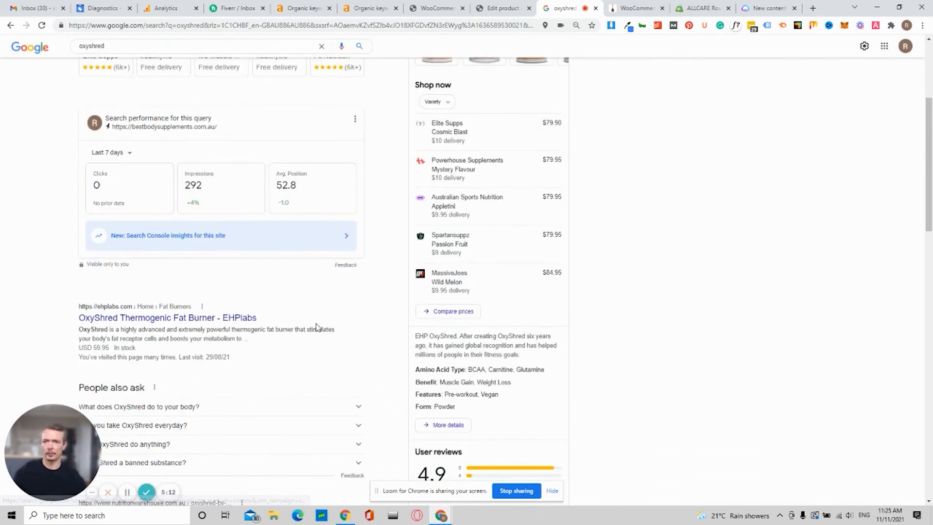
scroll(down, 3)
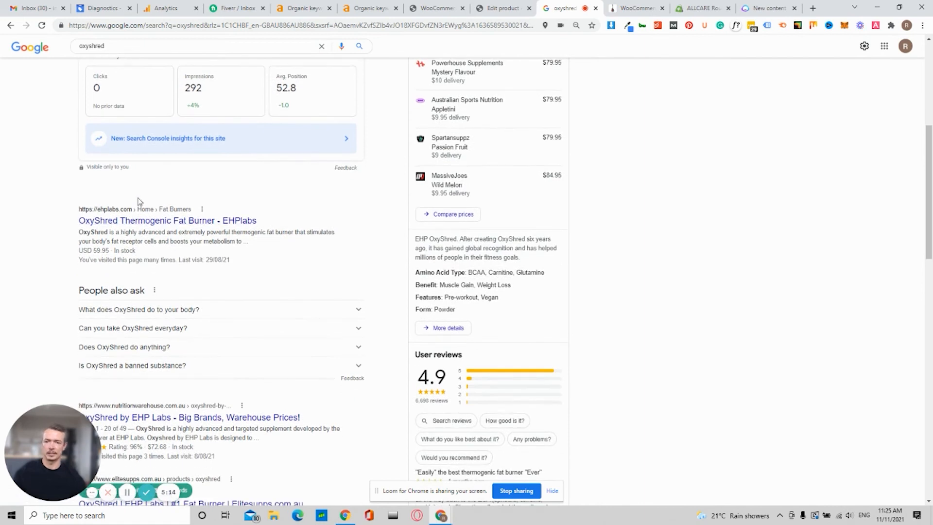
scroll(down, 3)
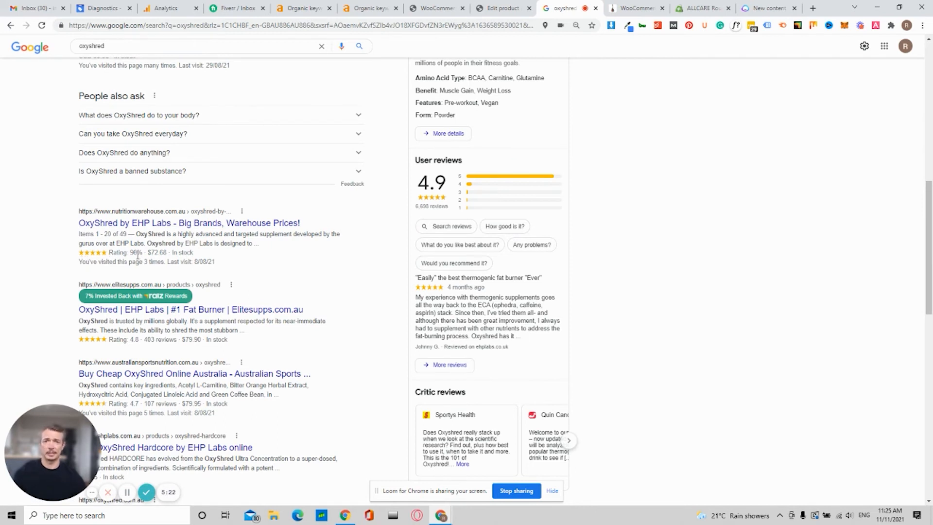
mouse_move(162, 251)
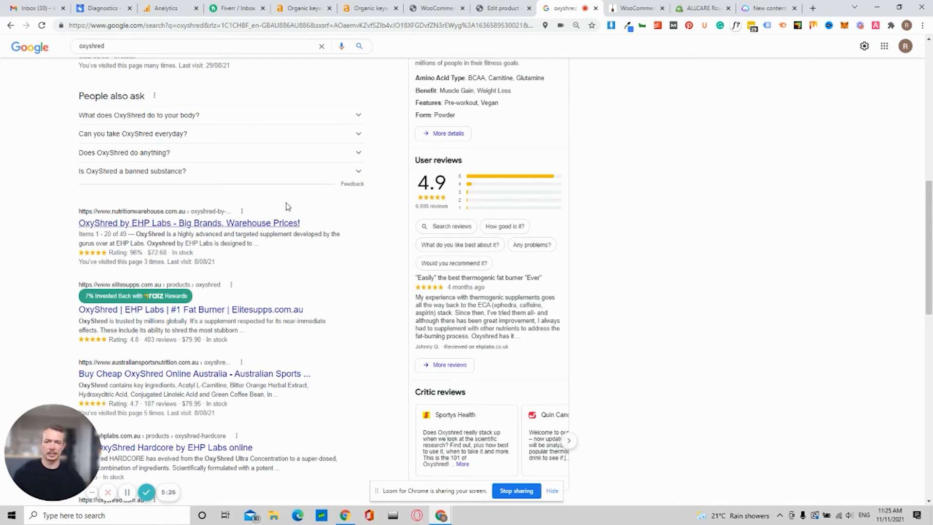
mouse_move(123, 231)
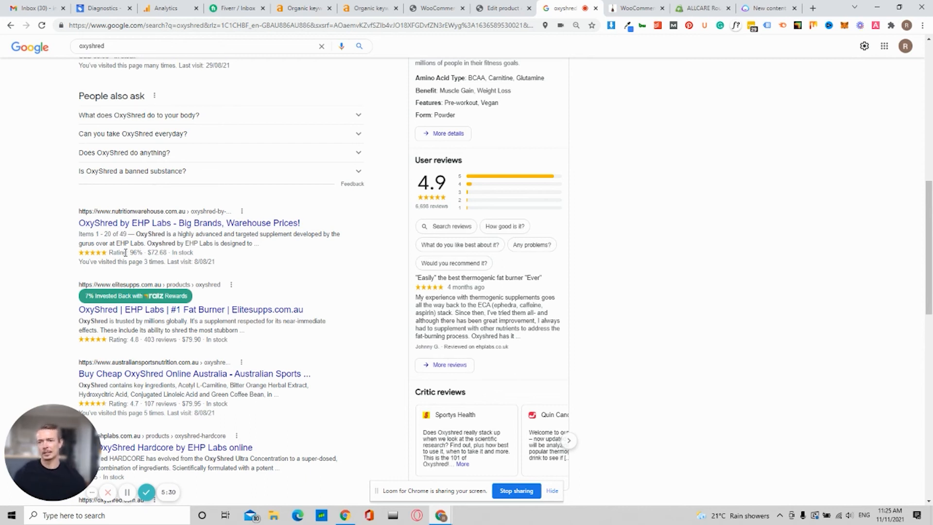
scroll(down, 3)
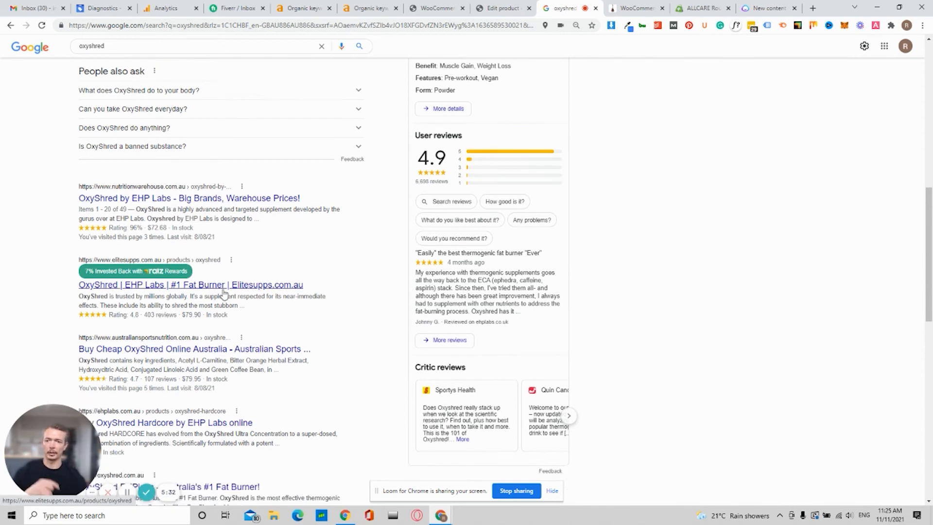
scroll(down, 3)
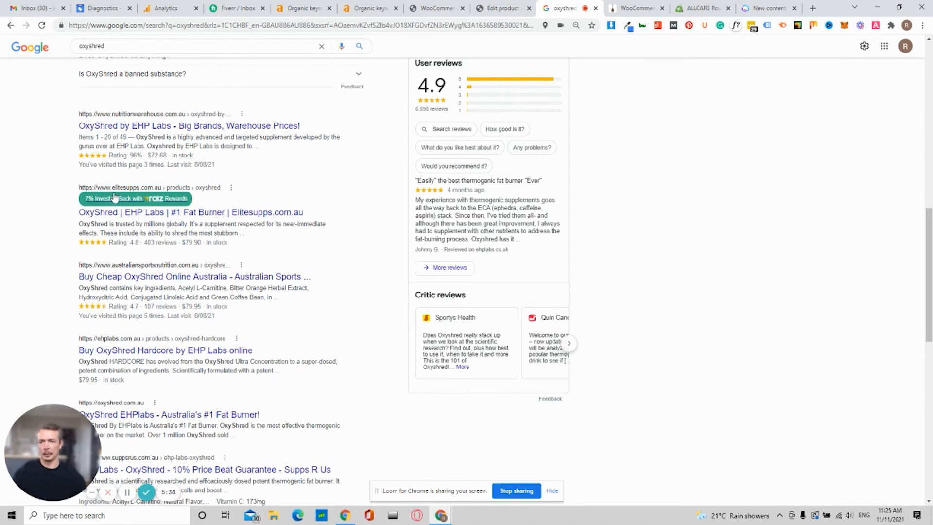
scroll(down, 3)
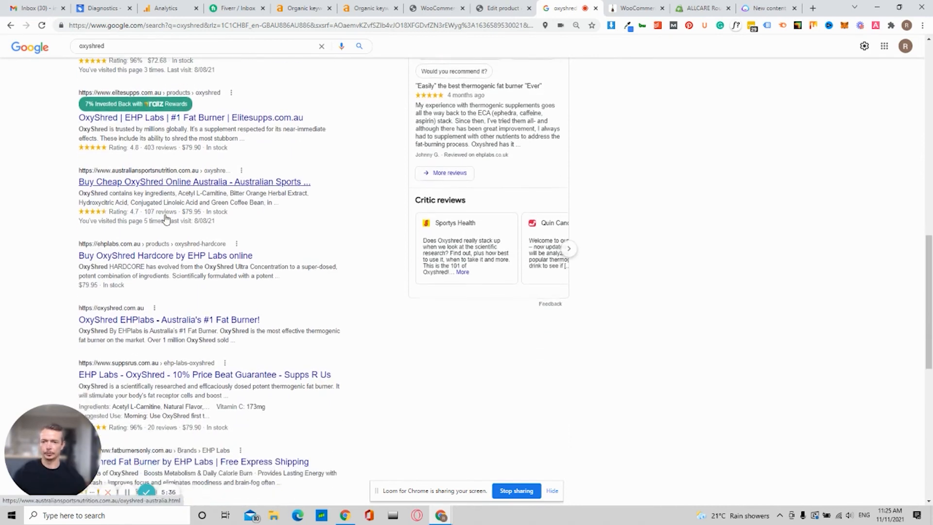
scroll(down, 3)
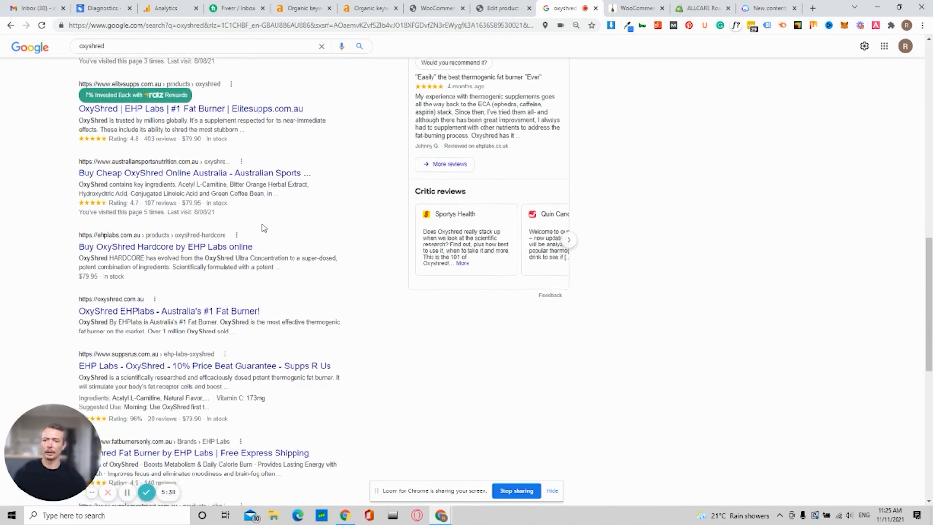
scroll(down, 3)
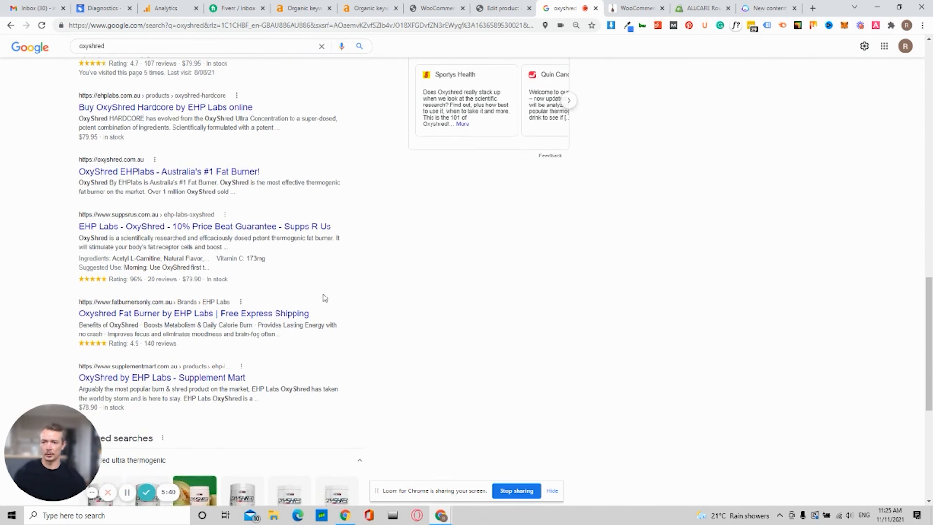
scroll(down, 3)
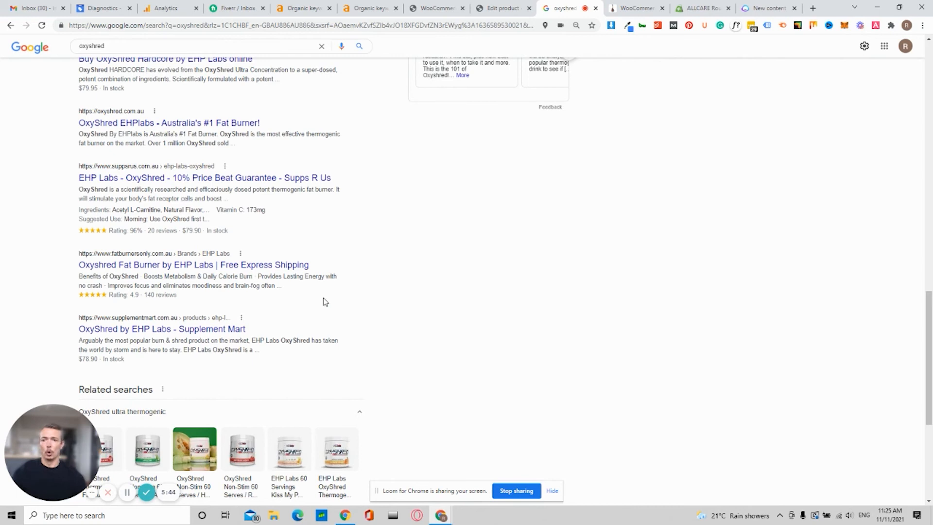
scroll(down, 3)
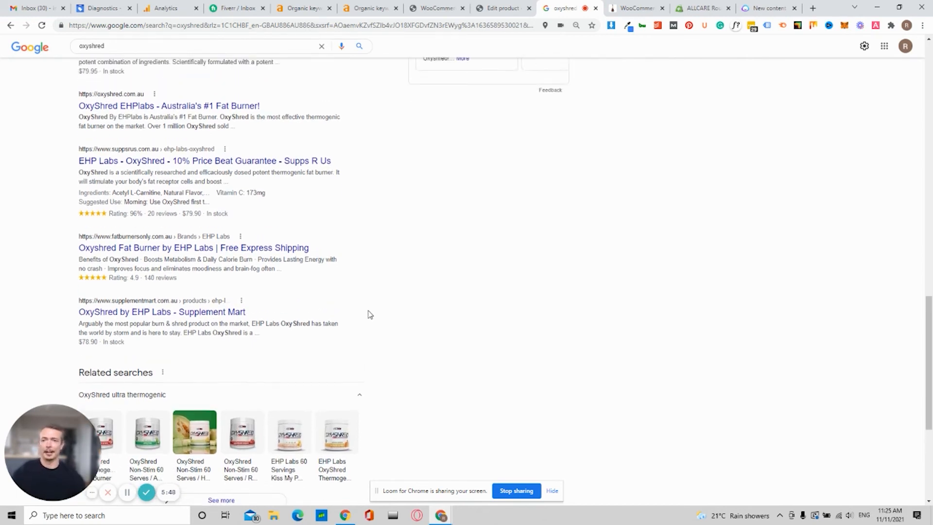
scroll(up, 3)
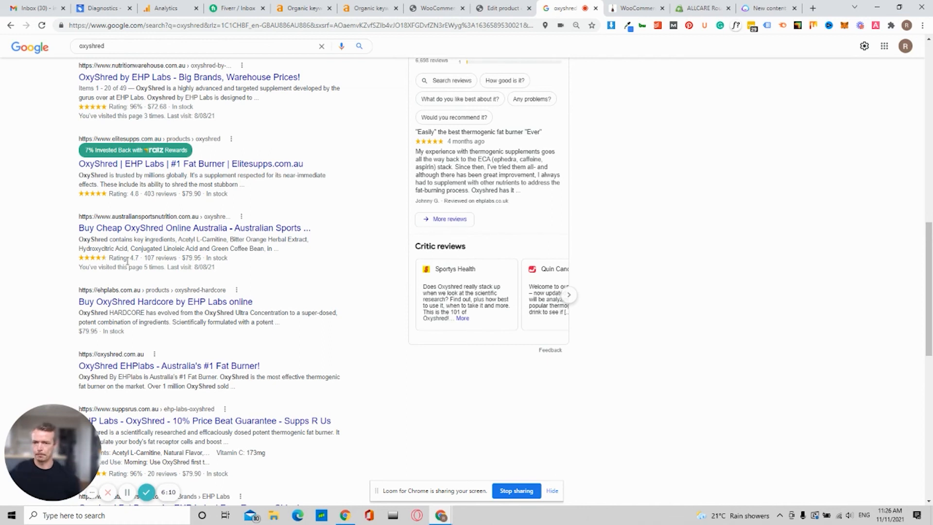
Finish browsing the oxyshred results and return to the ALLCARE Memory Foam D-Roll edit page in WordPress.
scroll(up, 3)
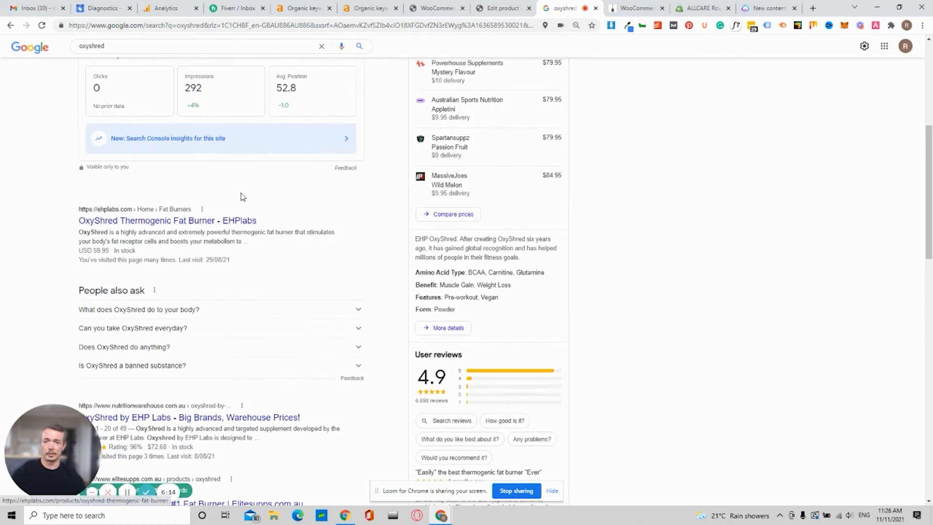
scroll(down, 3)
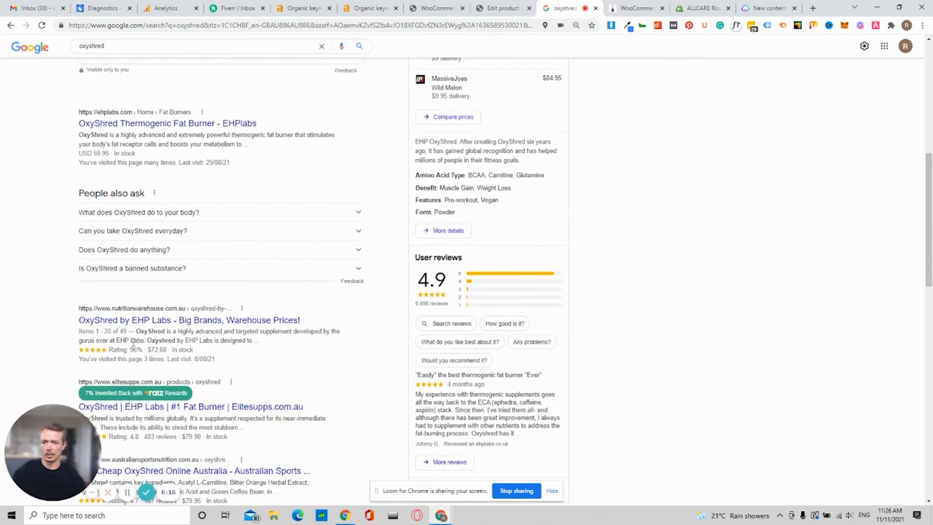
scroll(down, 3)
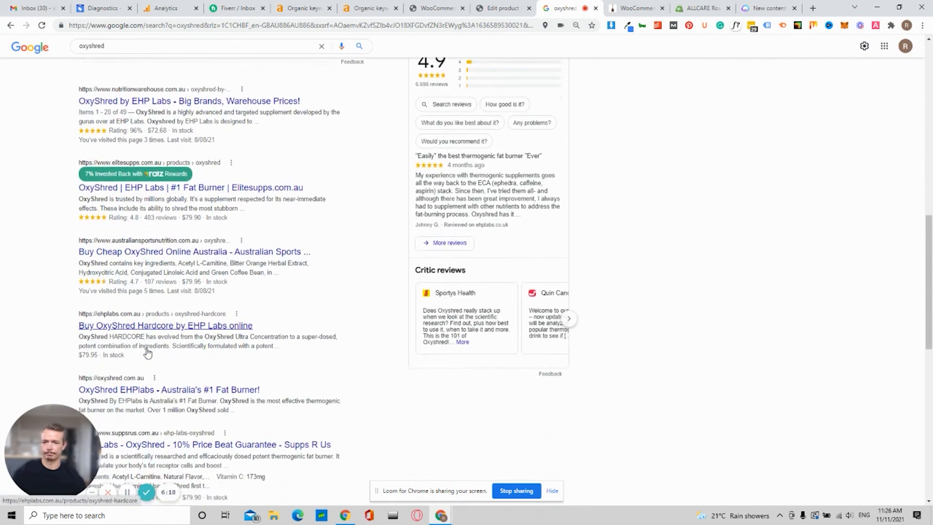
scroll(down, 3)
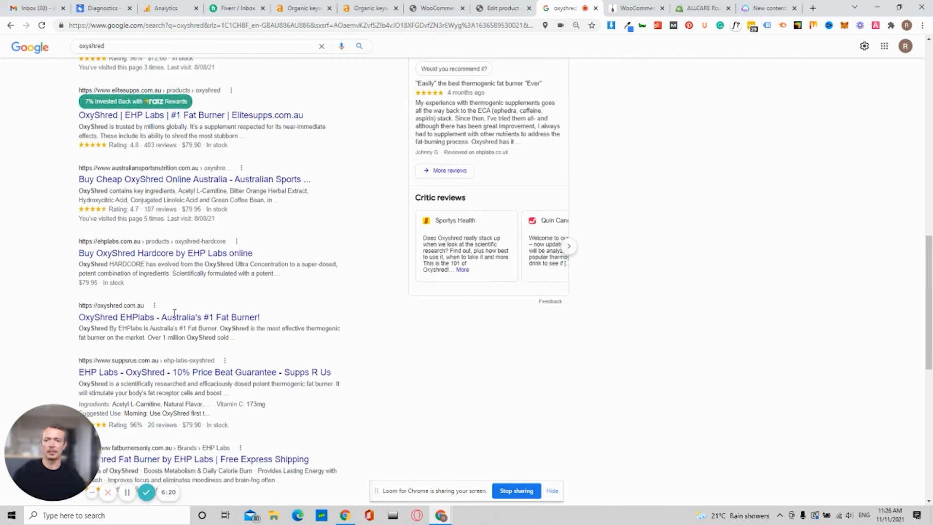
scroll(down, 3)
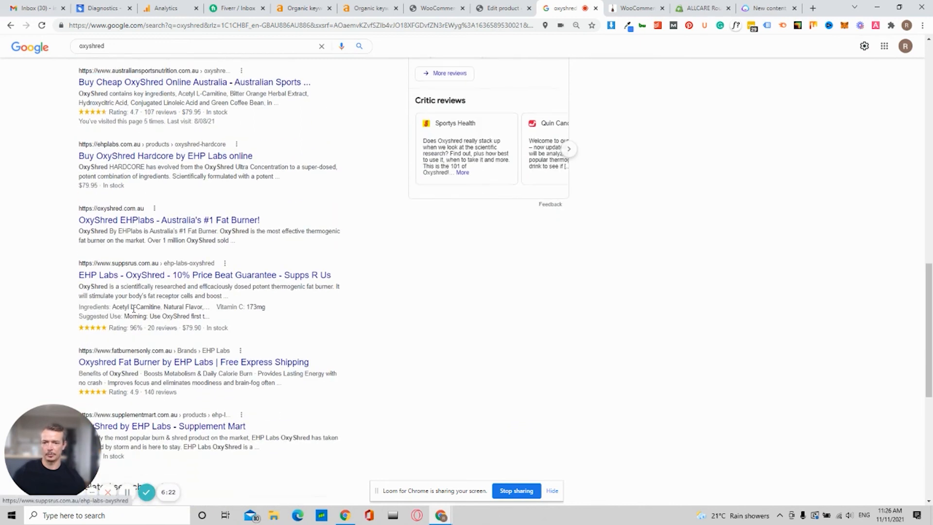
scroll(down, 3)
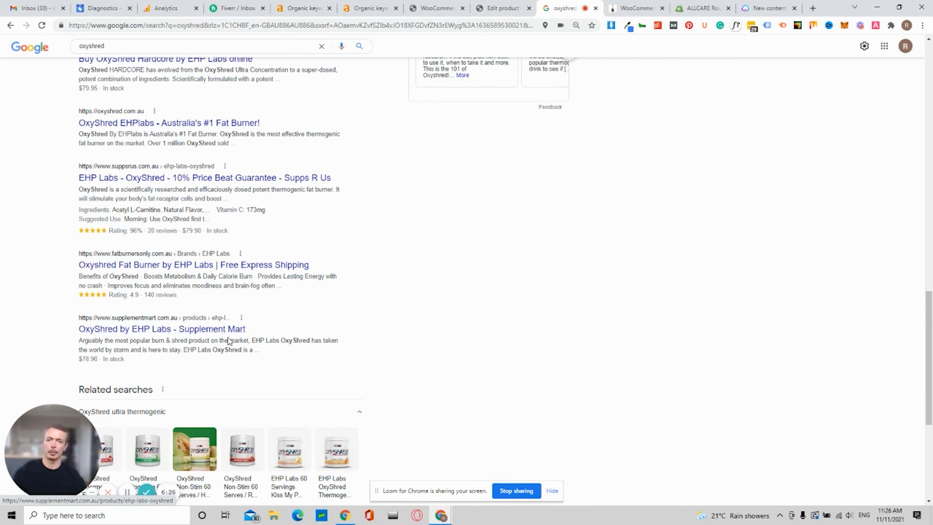
mouse_move(161, 329)
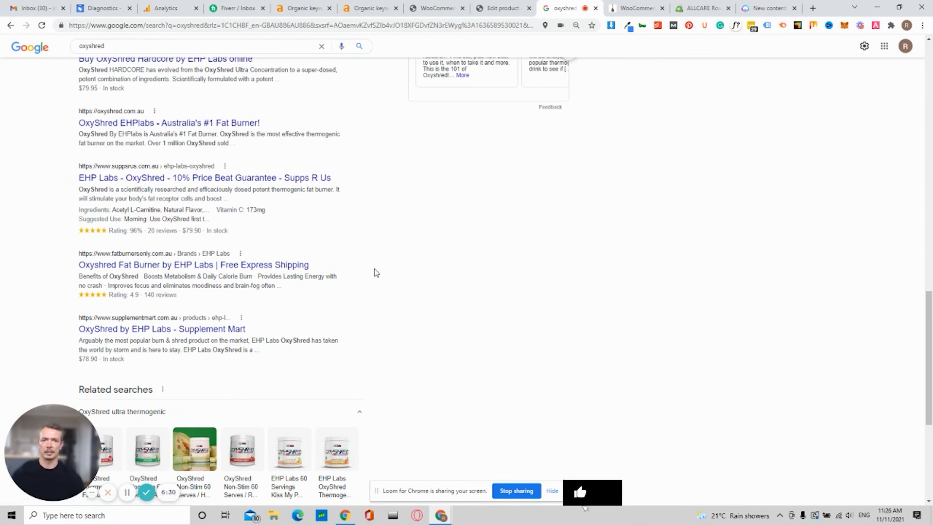
scroll(up, 3)
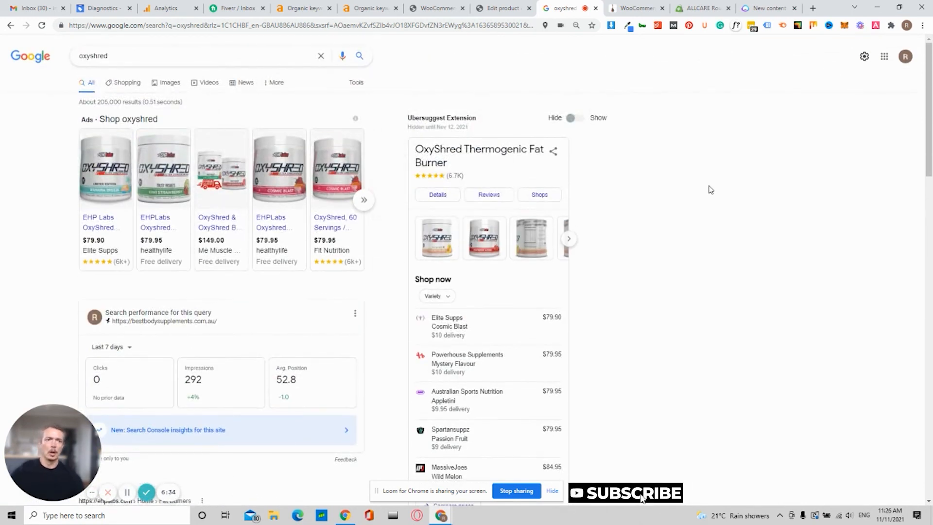
click(502, 9)
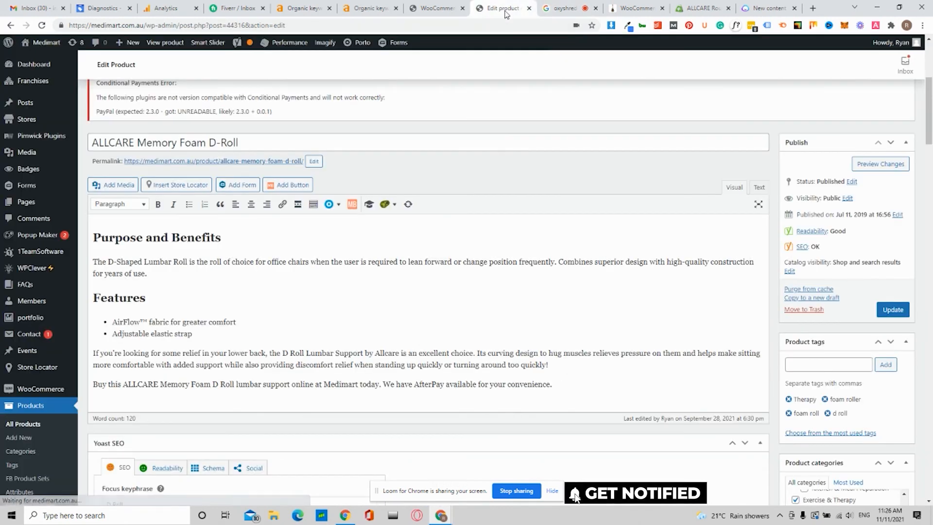